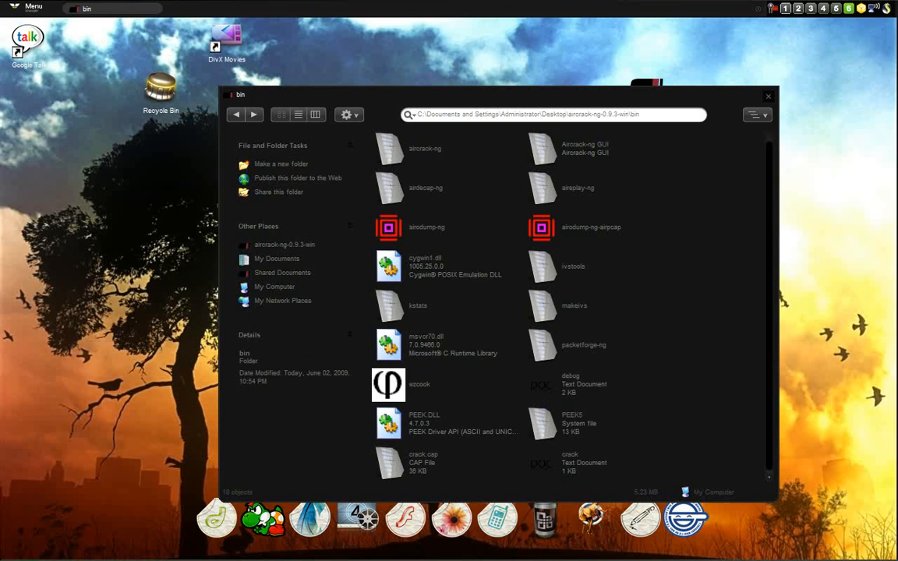
Select the Aircrack-ng GUI application in the aircrack-ng bin folder.
{"action": "left_click", "coordinate": [585, 148]}
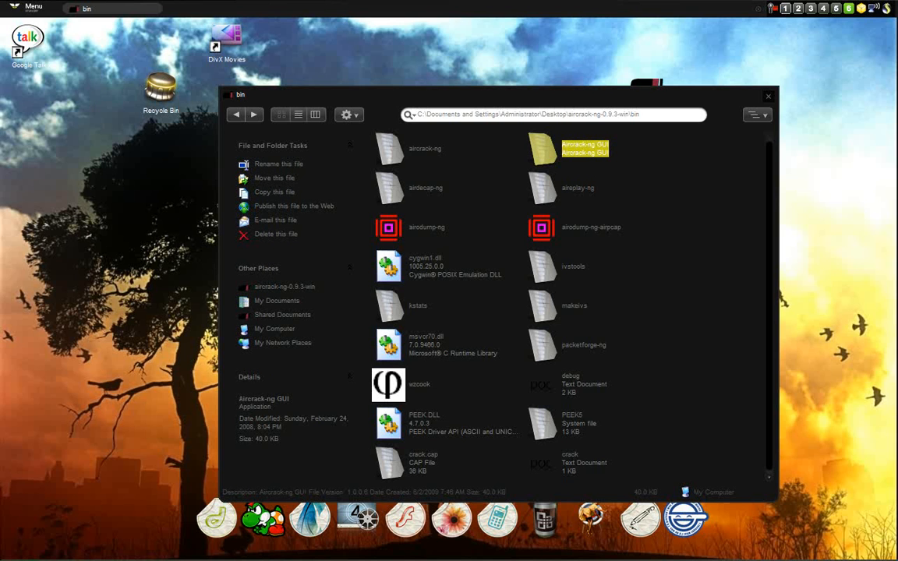
Open Aircrack-ng GUI, browse the Airdecap-ng and WZCook tabs, and launch airodump-ng.
{"action": "double_click", "coordinate": [585, 148]}
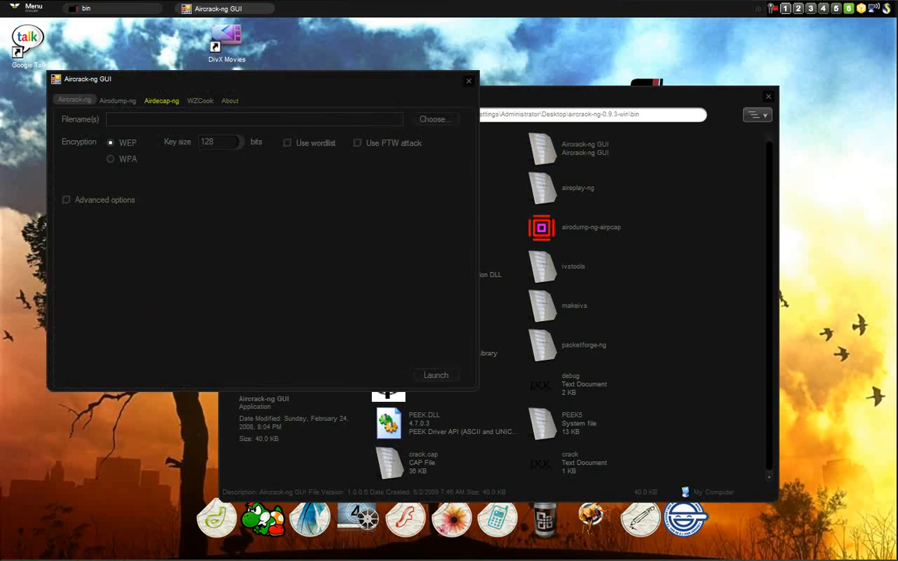
{"action": "left_click", "coordinate": [75, 100]}
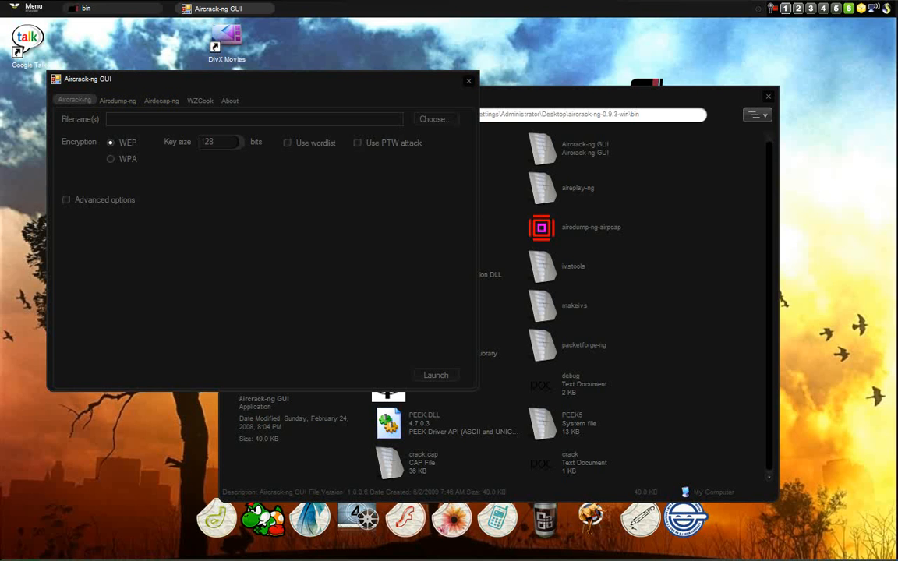
{"action": "left_click", "coordinate": [117, 100]}
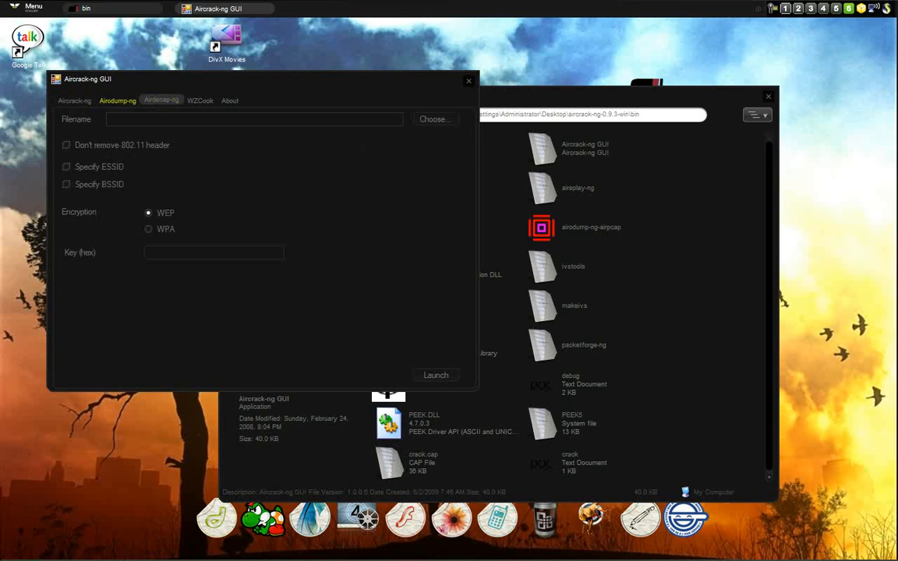
{"action": "left_click", "coordinate": [199, 100]}
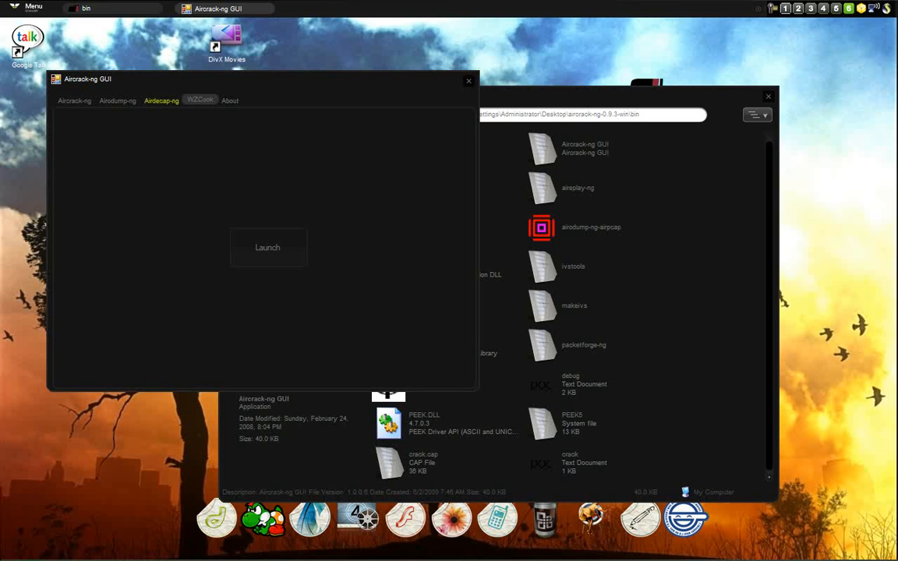
{"action": "left_click", "coordinate": [117, 100]}
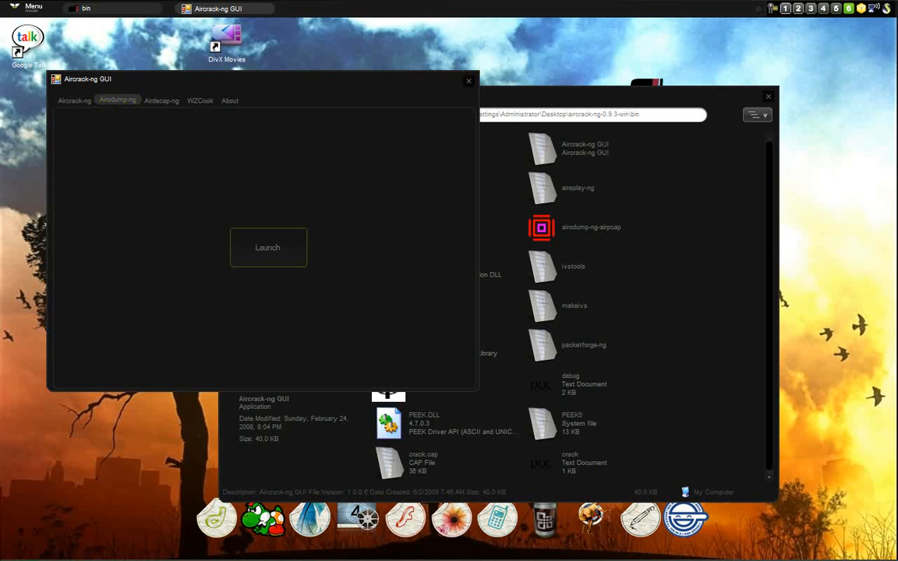
{"action": "left_click", "coordinate": [268, 247]}
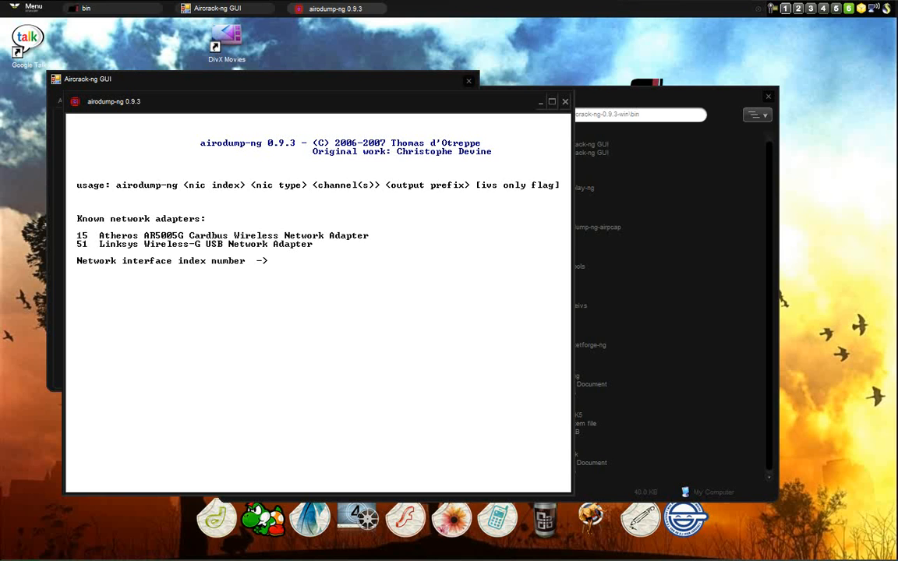
Enter adapter 15, Atheros type 'a', channel 6 and output prefix 'crack'.
{"action": "type", "text": "15"}
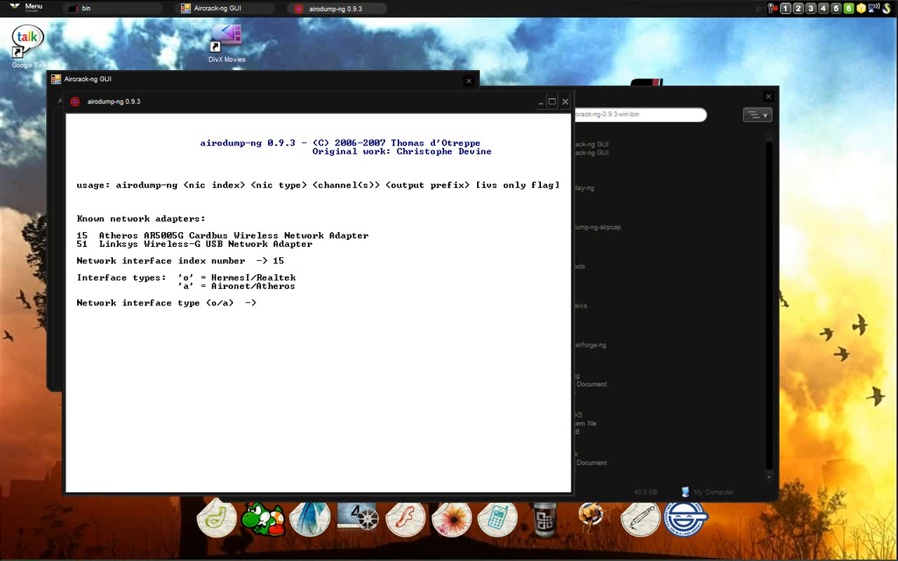
{"action": "type", "text": "a"}
{"action": "type", "text": "6"}
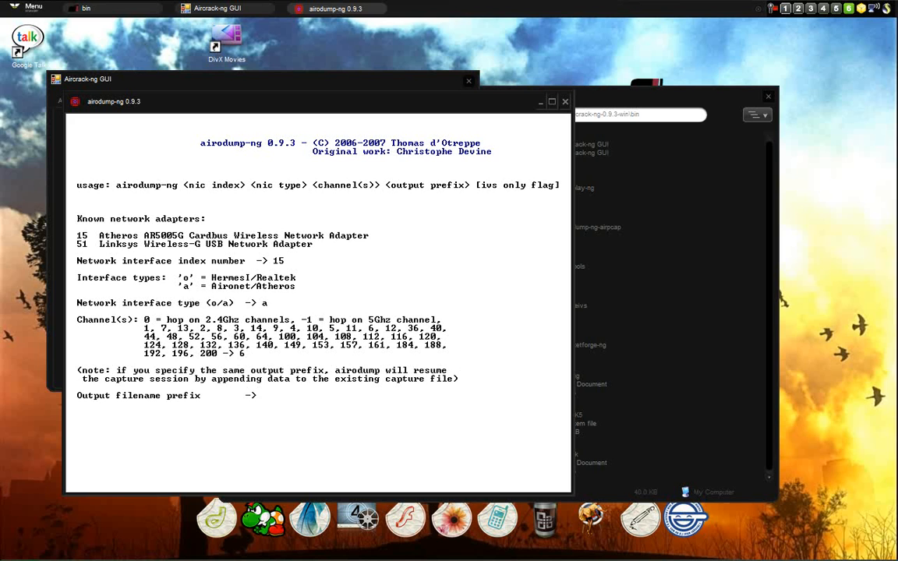
{"action": "type", "text": "crack"}
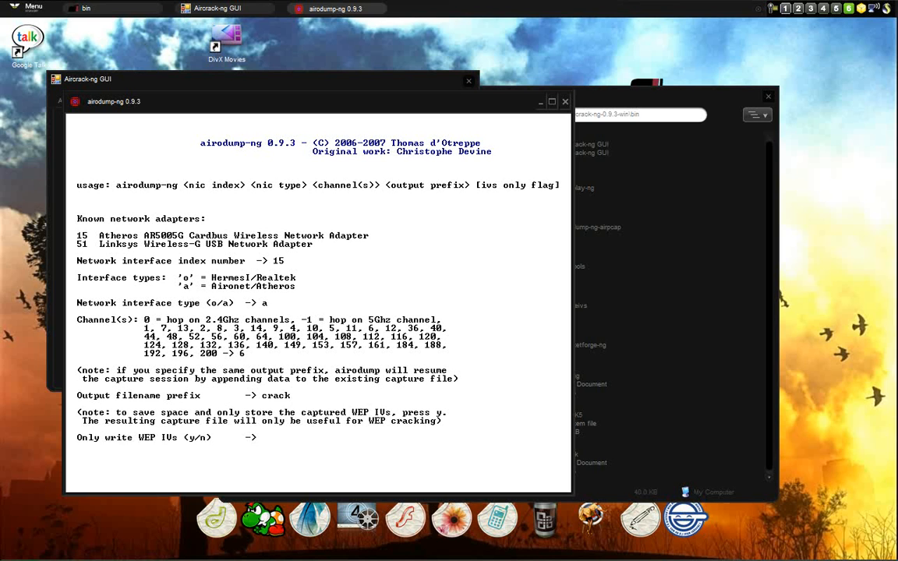
Answer 'n' to write all packets, not only WEP IVs, then end the capture.
{"action": "type", "text": "n"}
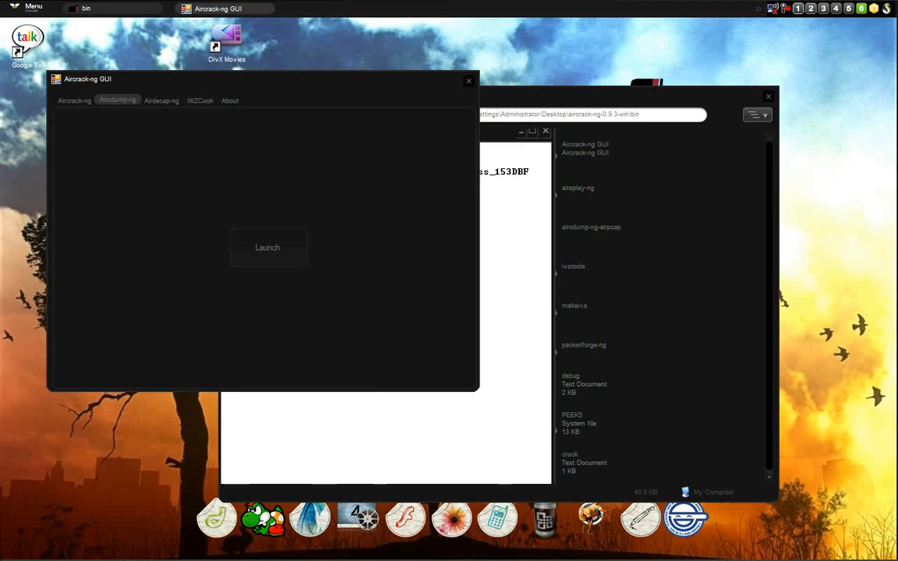
On the Aircrack-ng tab, choose crack.cap, toggle advanced options, and launch cracking.
{"action": "left_click", "coordinate": [74, 100]}
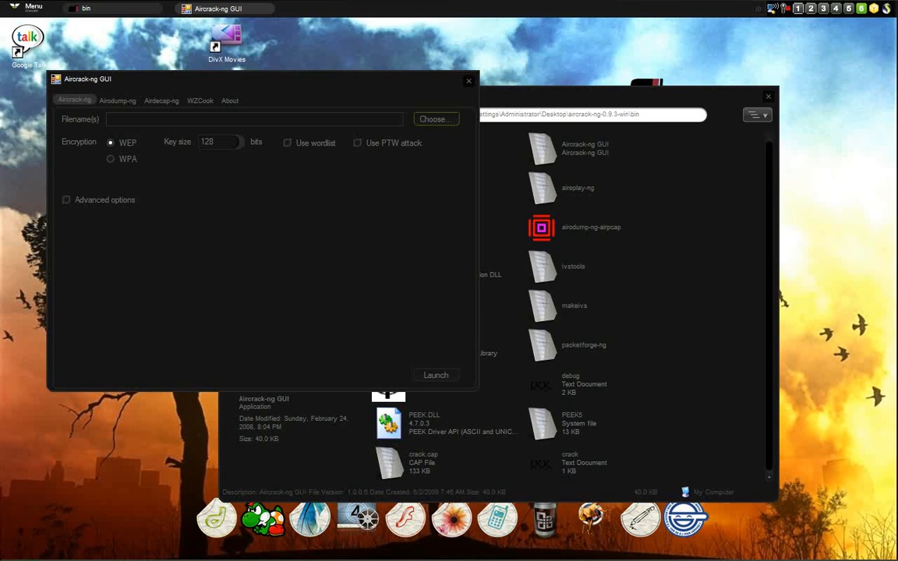
{"action": "left_click", "coordinate": [435, 118]}
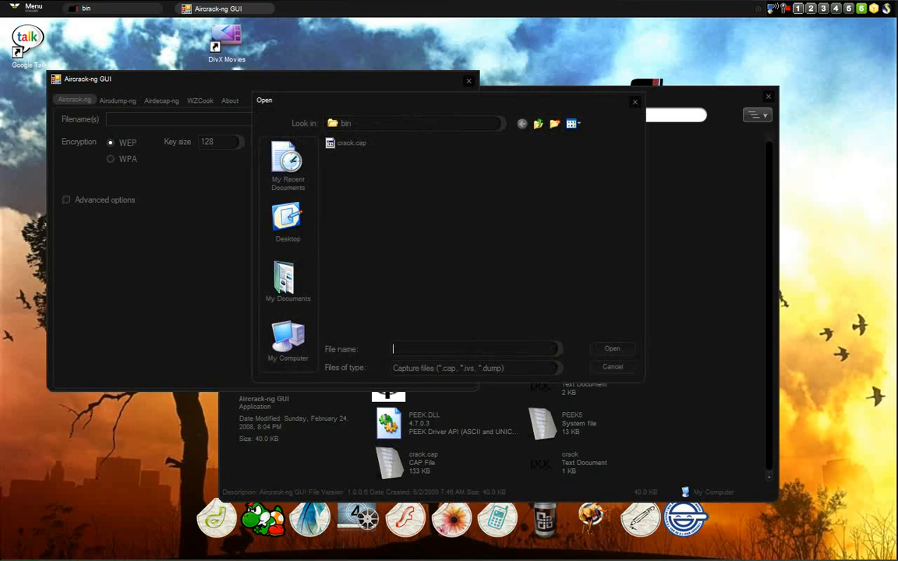
{"action": "left_click", "coordinate": [613, 349]}
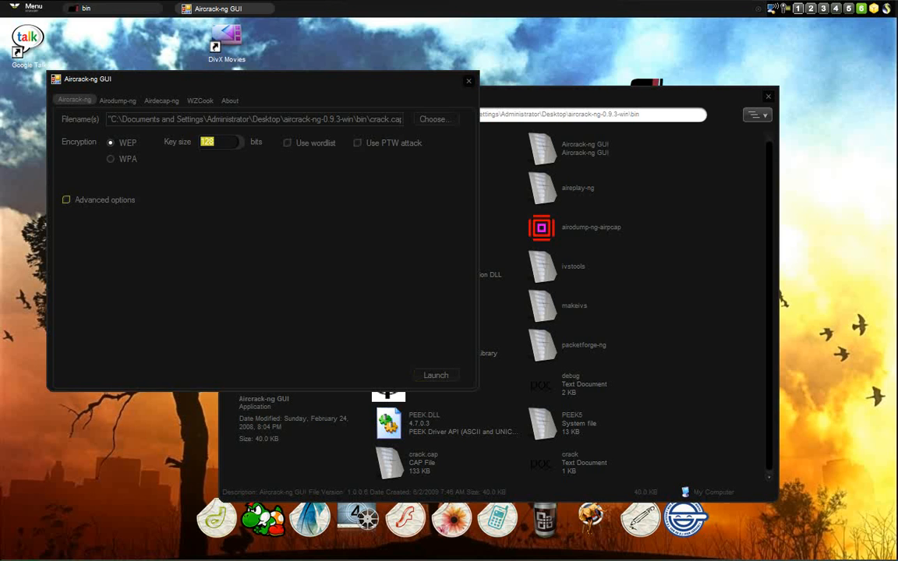
{"action": "left_click", "coordinate": [66, 199]}
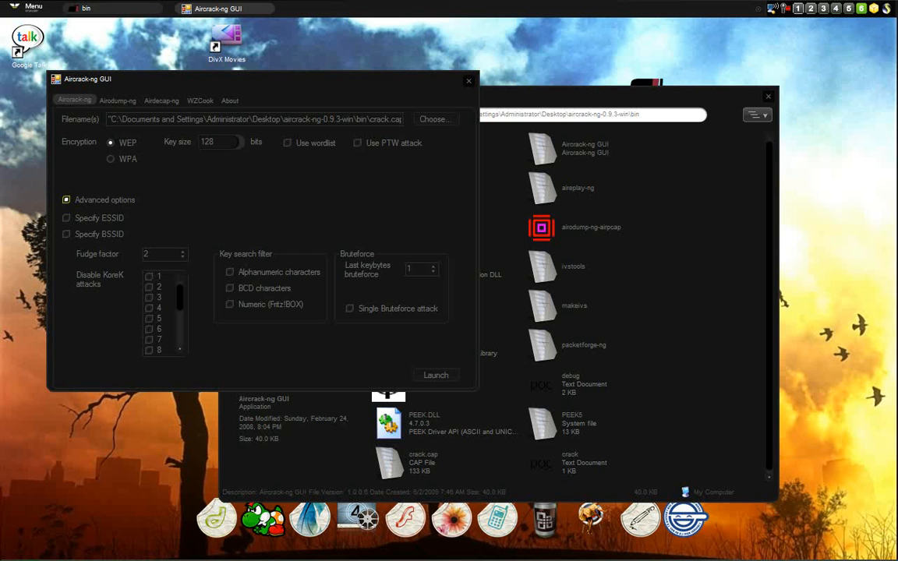
{"action": "left_click", "coordinate": [67, 200]}
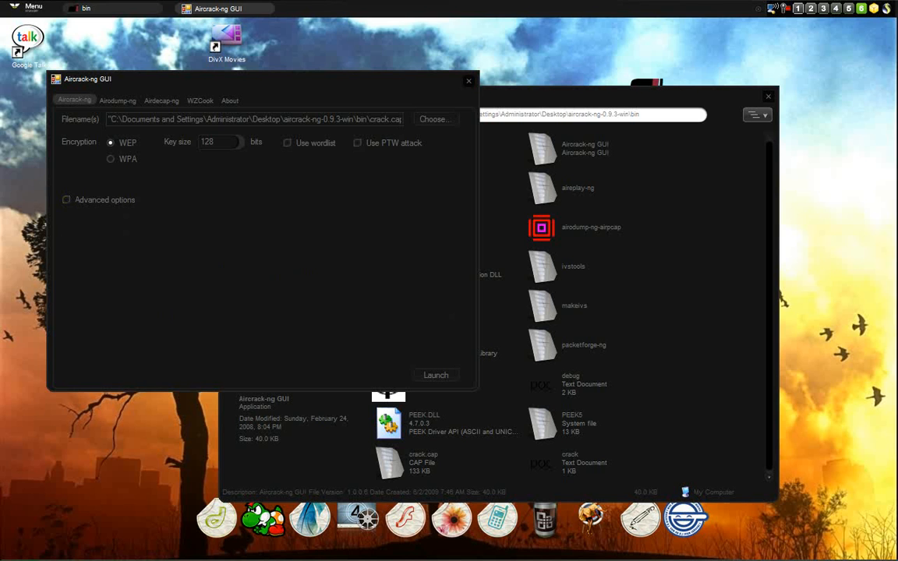
{"action": "left_click", "coordinate": [435, 375]}
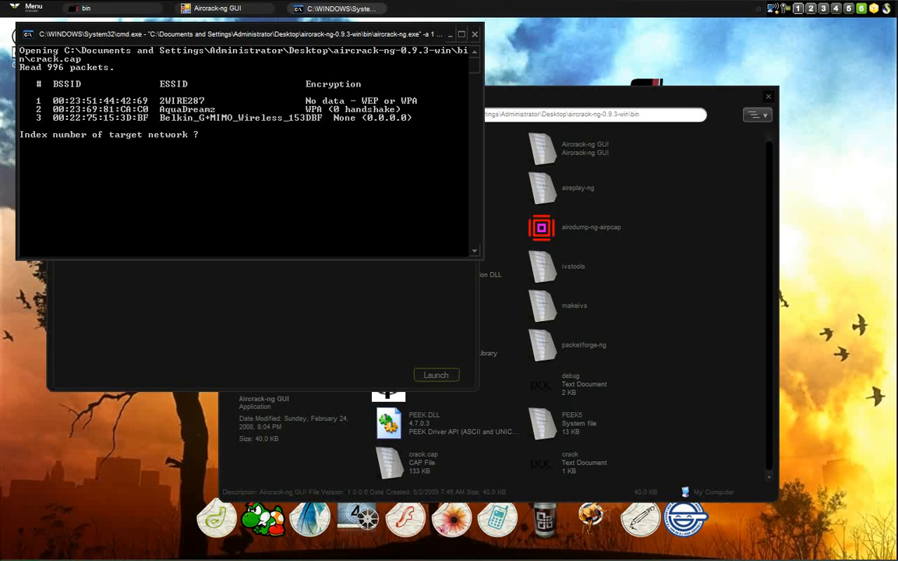
Enter 2 (AquaDreamz) as the target network index, then close the bin folder window.
{"action": "type", "text": "2"}
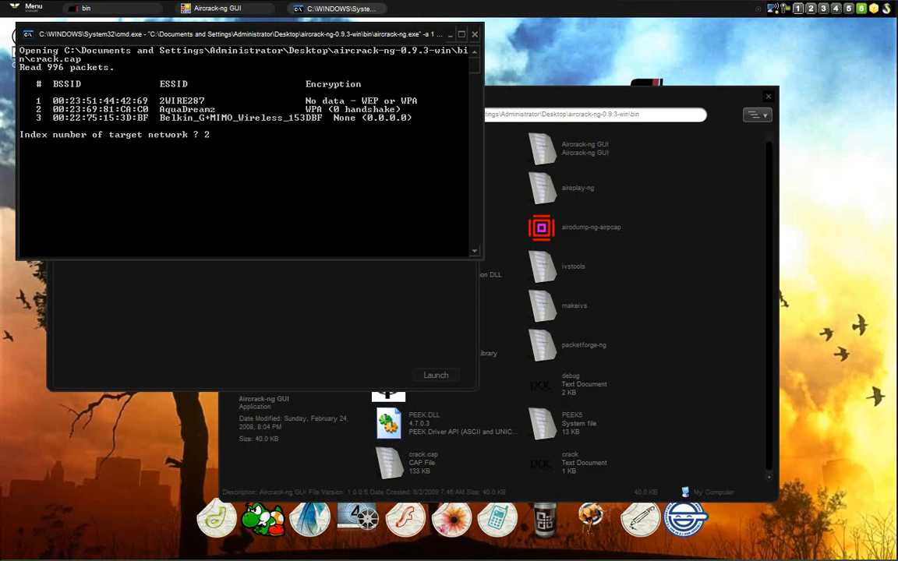
{"action": "key", "text": "enter"}
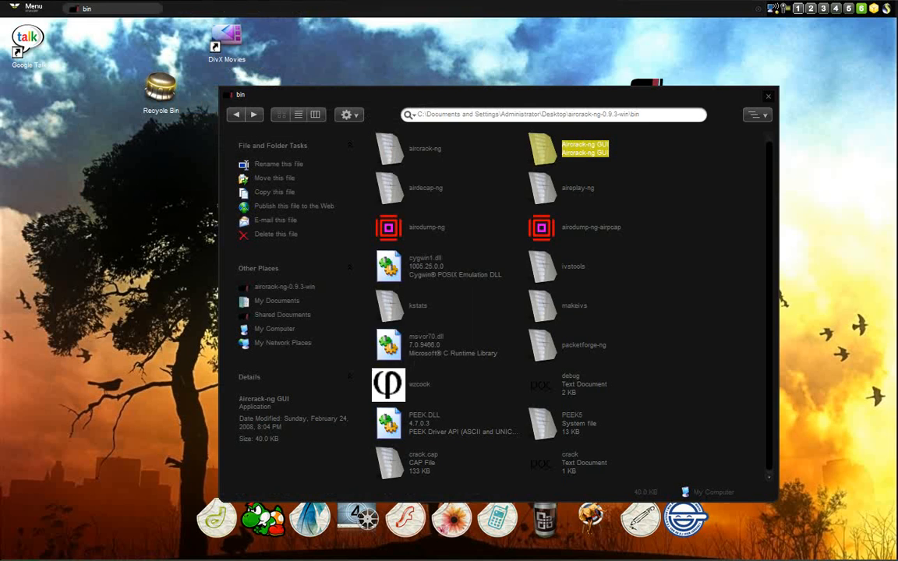
{"action": "left_click", "coordinate": [767, 96]}
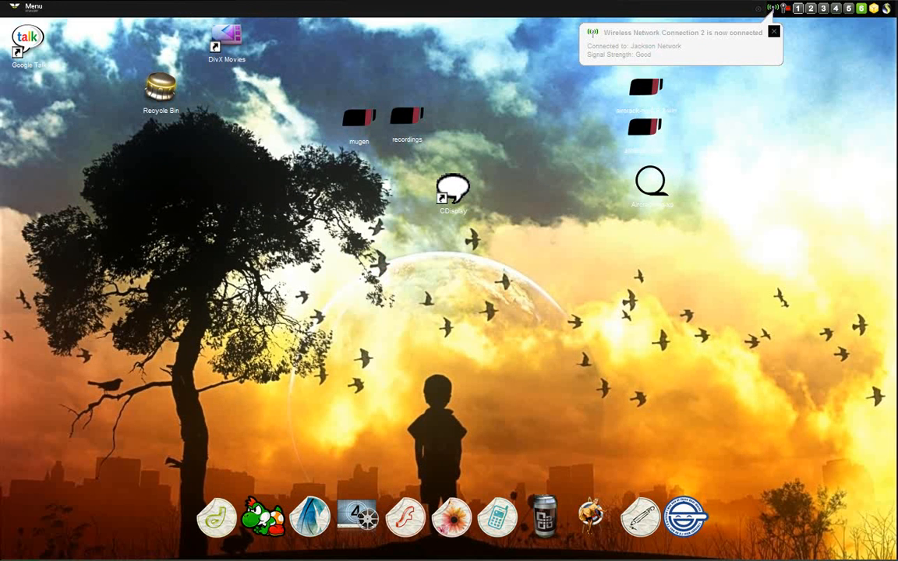